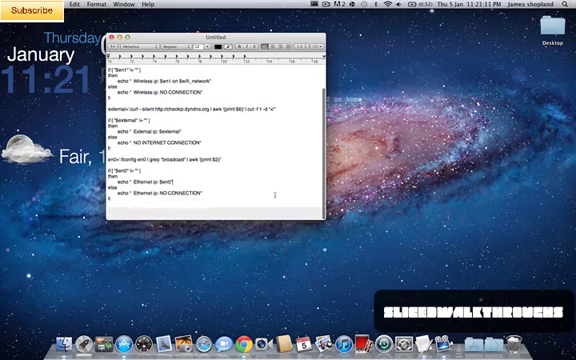
Keep the pasted weather and date script as the geeklet's command by answering the save-changes prompt
{"action": "scroll", "scroll_direction": "up", "scroll_amount": 3}
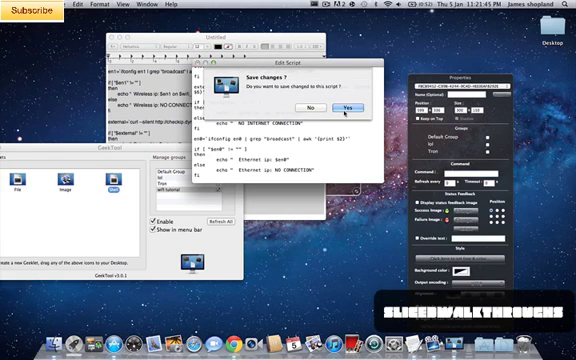
{"action": "left_click", "coordinate": [352, 108]}
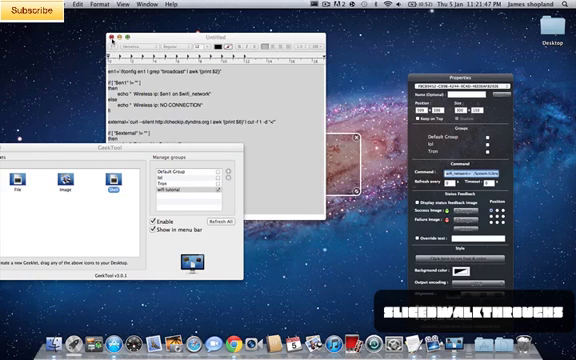